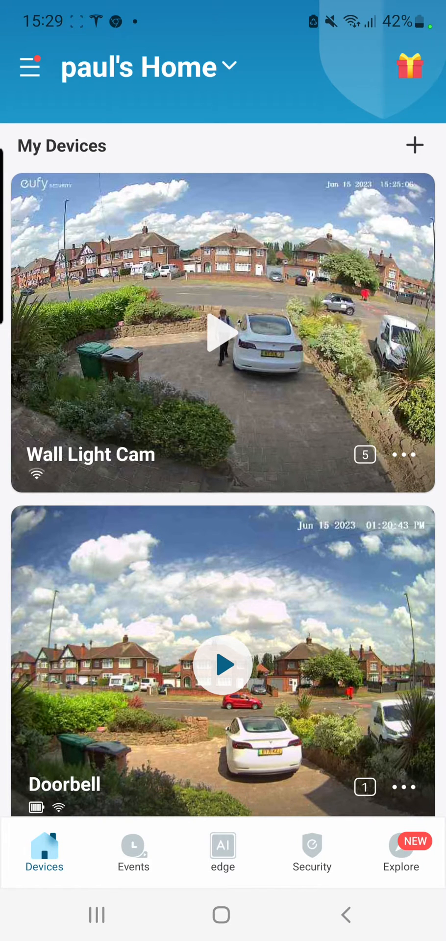
Add a new device from My Devices and pick the Video Doorbell category.
{"action": "left_click", "coordinate": [413, 144]}
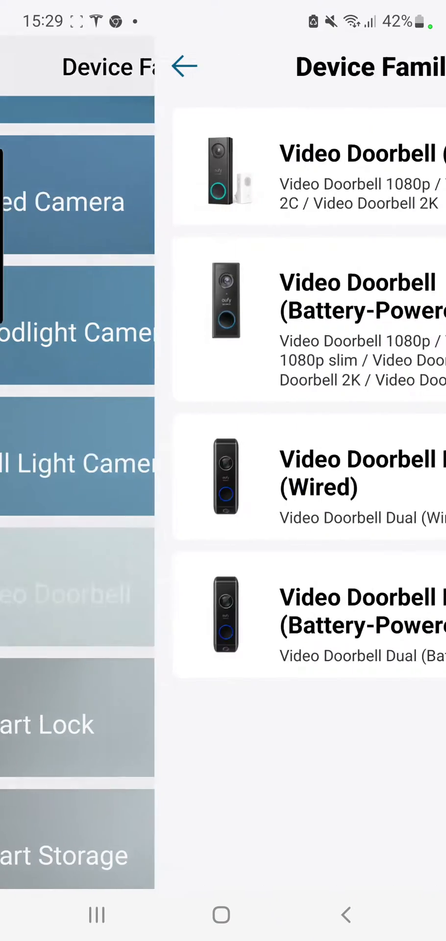
{"action": "left_click", "coordinate": [186, 67]}
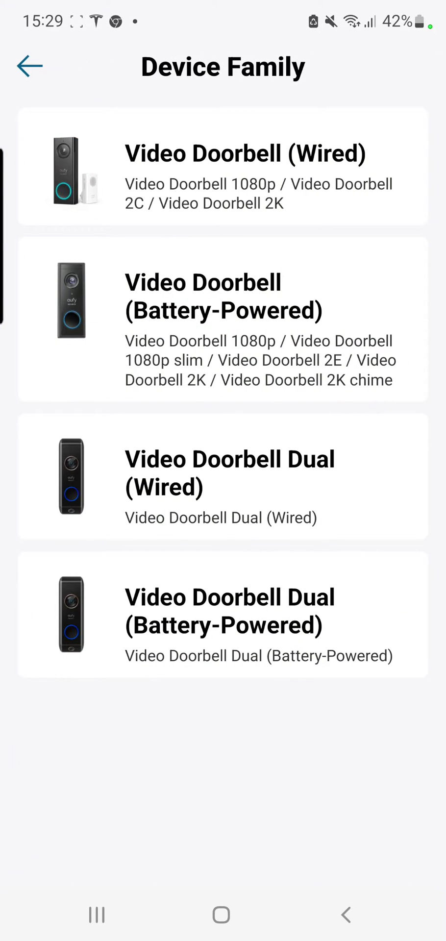
Select Video Doorbell Dual (Battery-Powered) and confirm the sync beep was heard.
{"action": "left_click", "coordinate": [223, 614]}
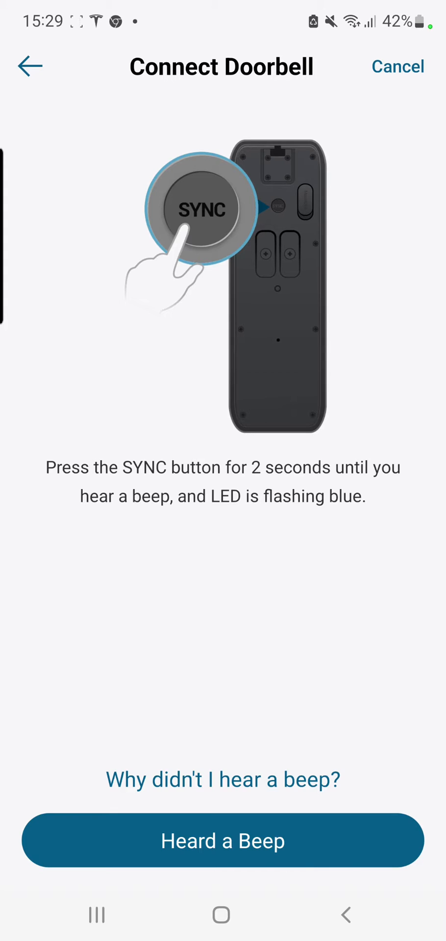
{"action": "left_click", "coordinate": [222, 839]}
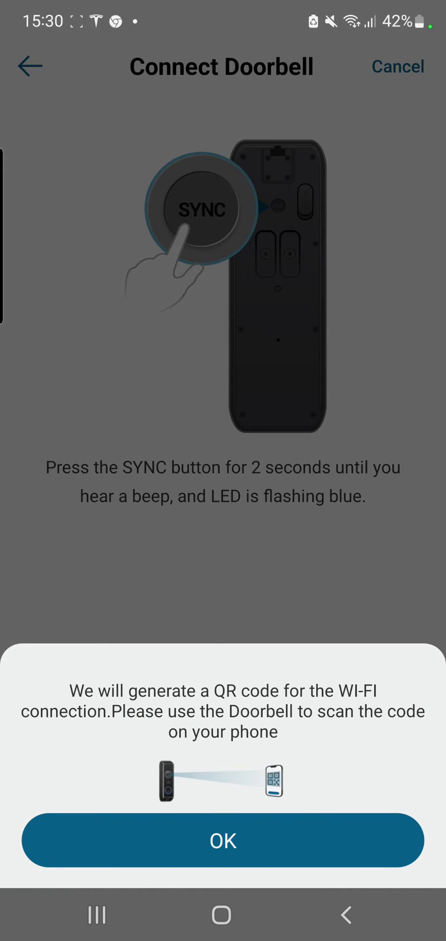
Accept the QR code notice, then continue after Added Successfully to Doorbell Setup.
{"action": "left_click", "coordinate": [222, 839]}
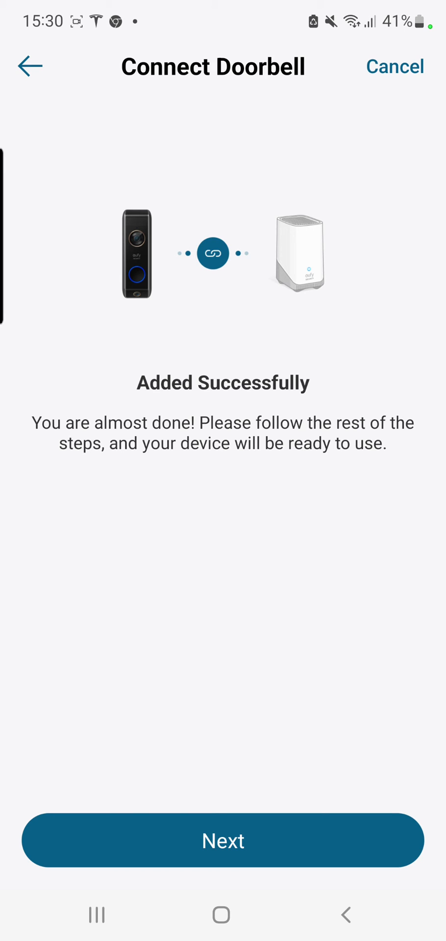
{"action": "left_click", "coordinate": [222, 839]}
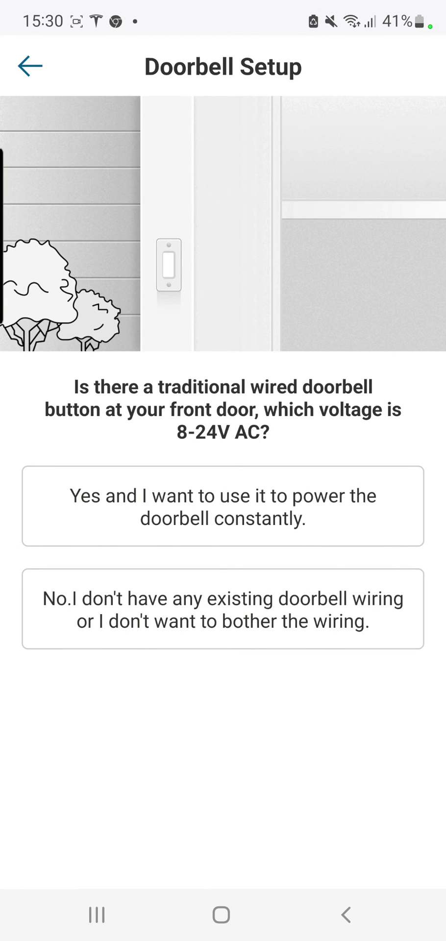